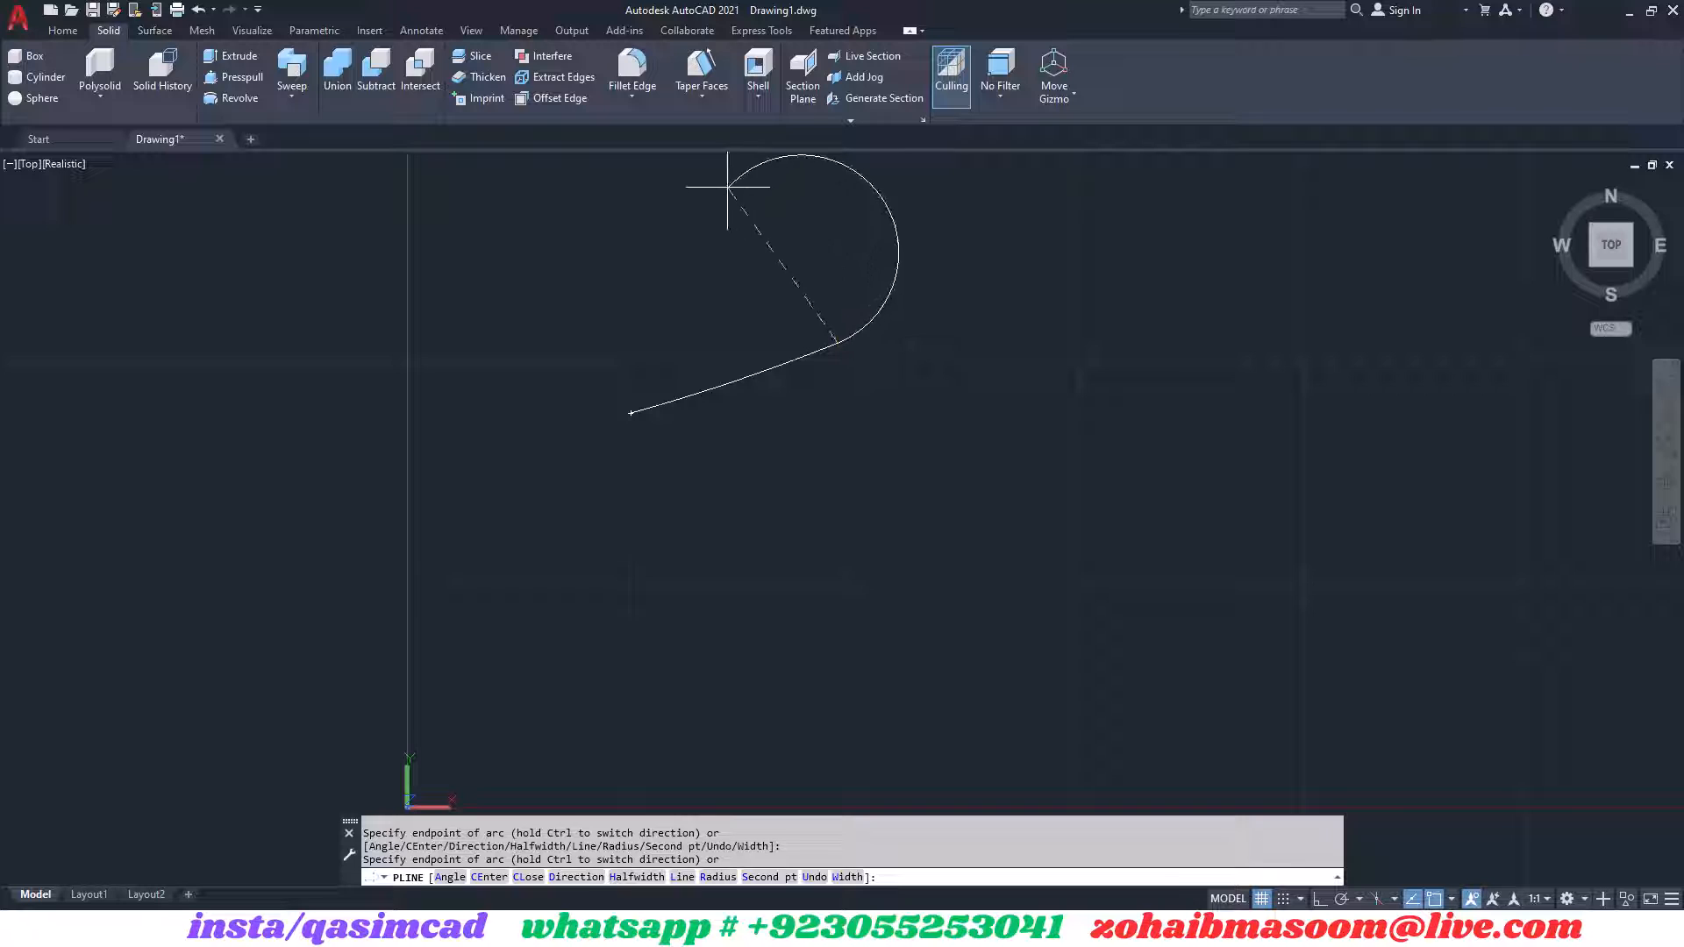
# Finish the teardrop polyline and start the triangle outline to its right.
pyautogui.click(607, 409)
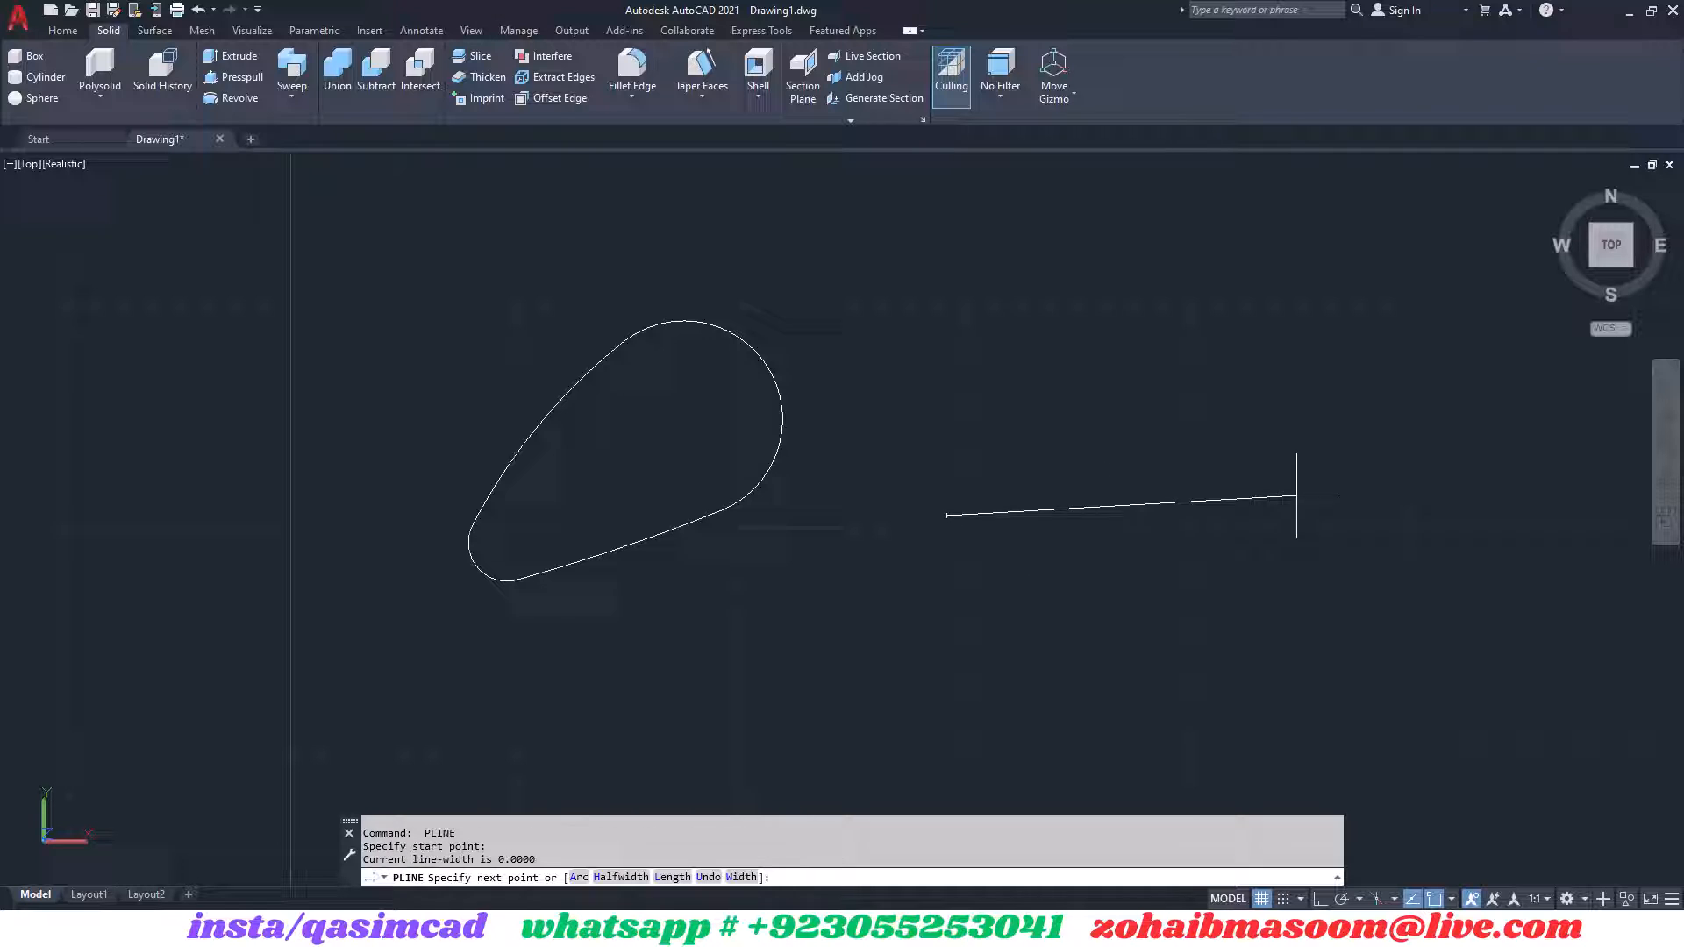
pyautogui.click(1281, 399)
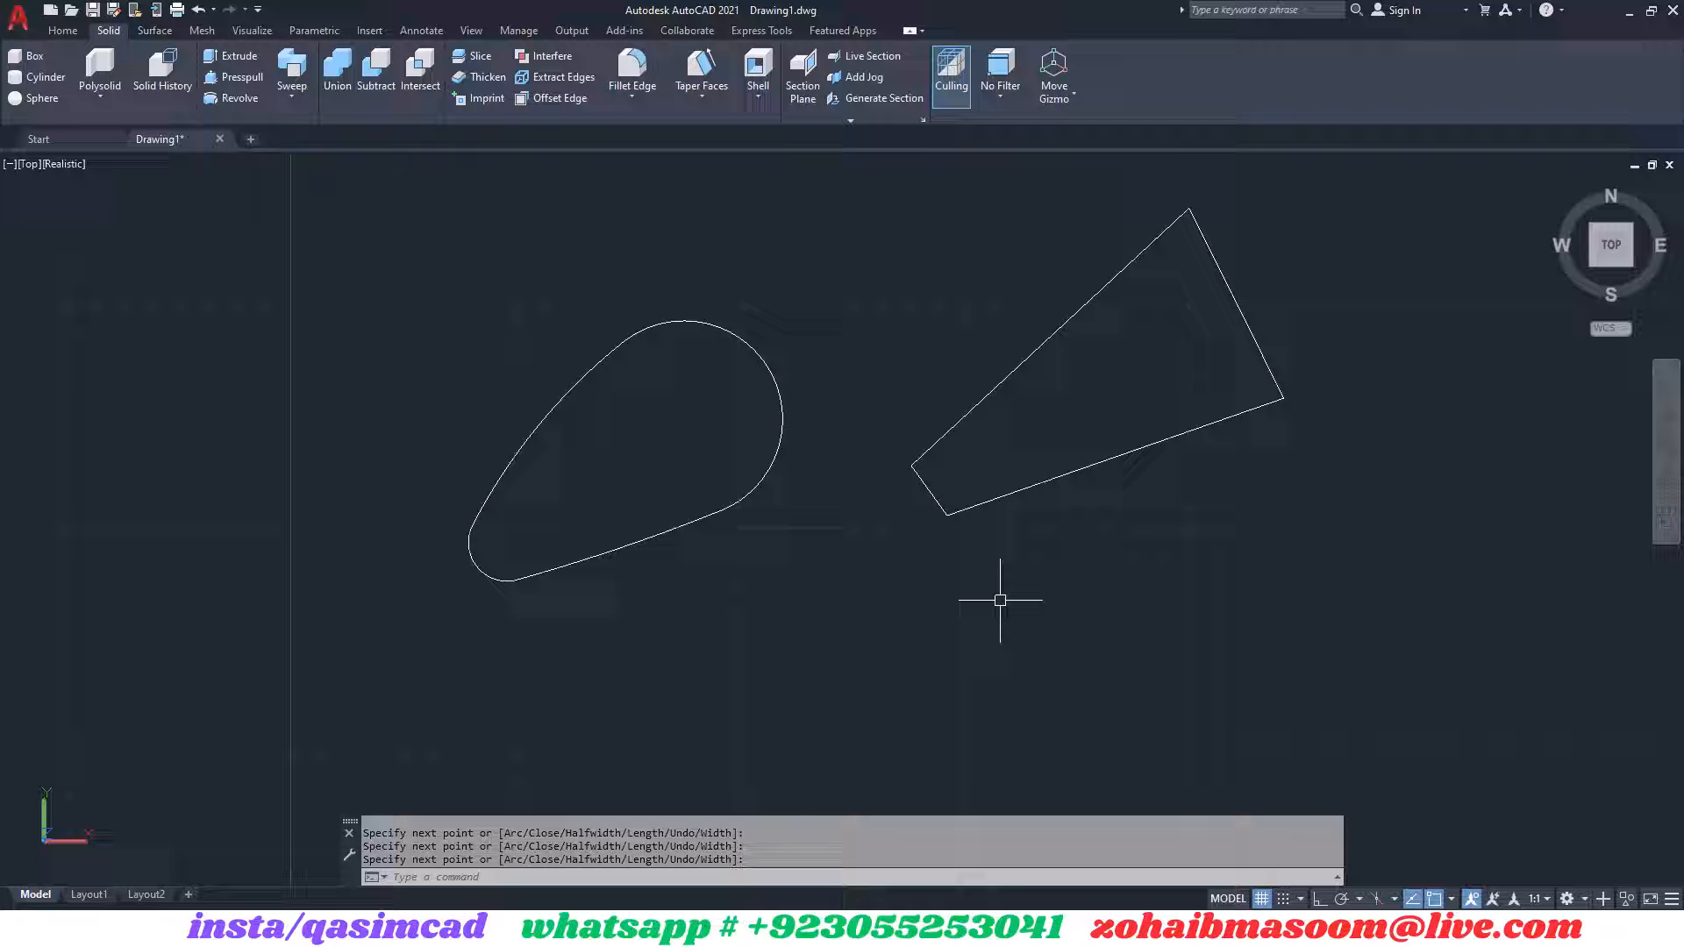
# Fillet the triangle's corners, picking side pairs and setting the radius by point.
pyautogui.click(932, 472)
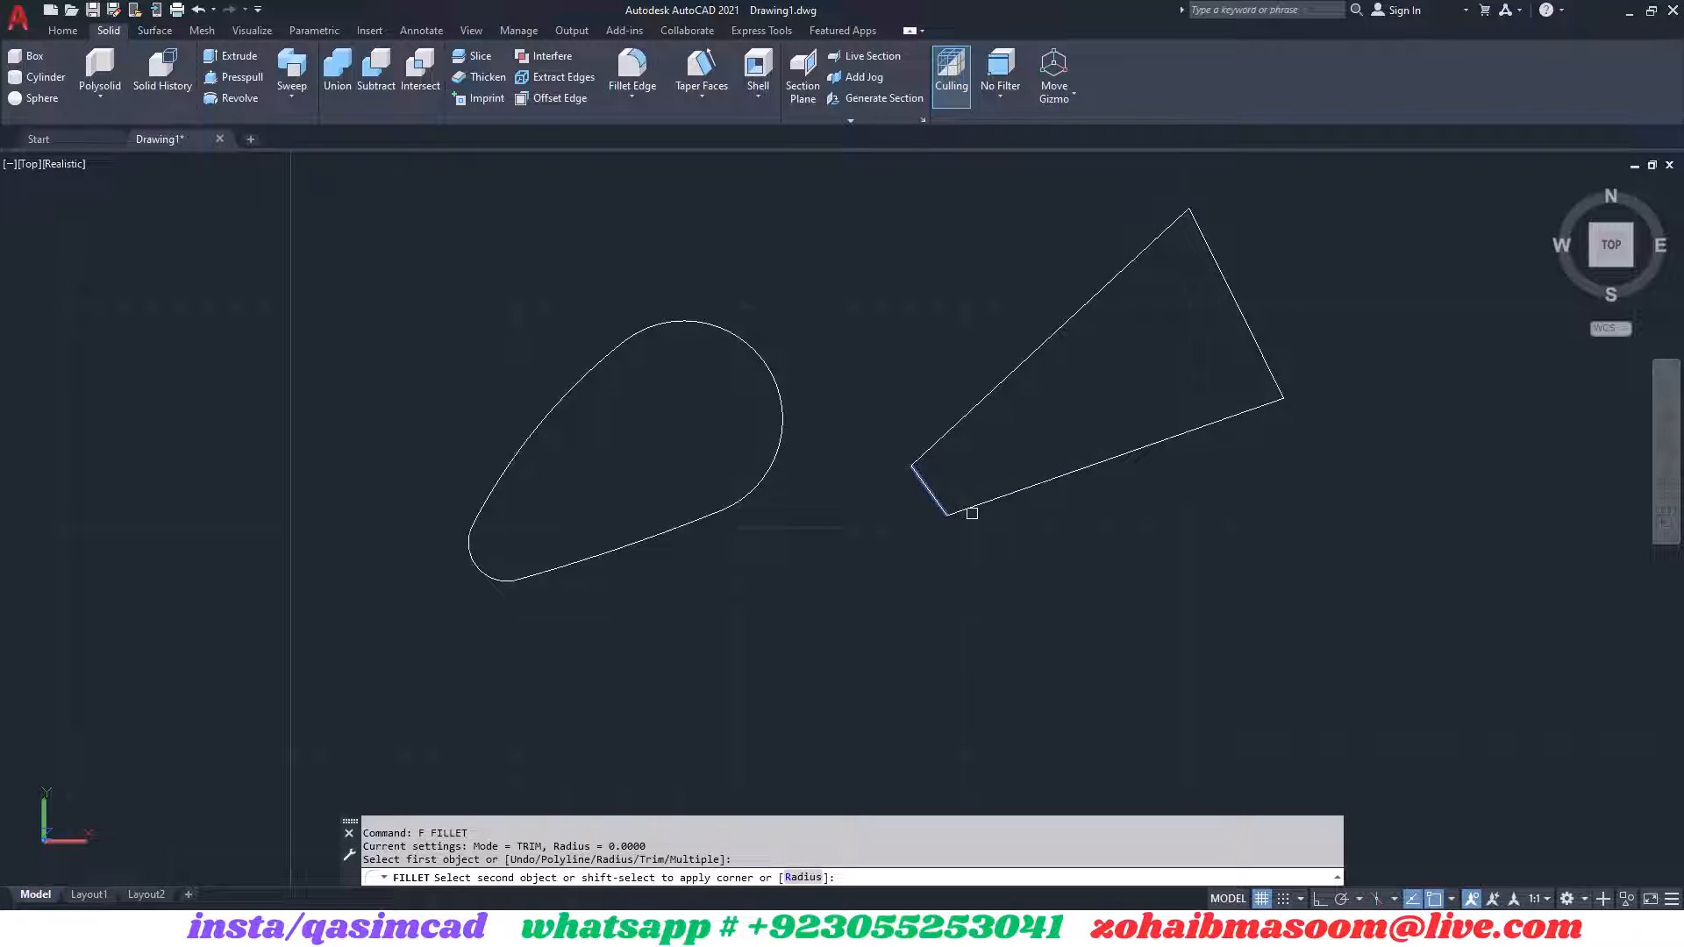
pyautogui.click(1129, 376)
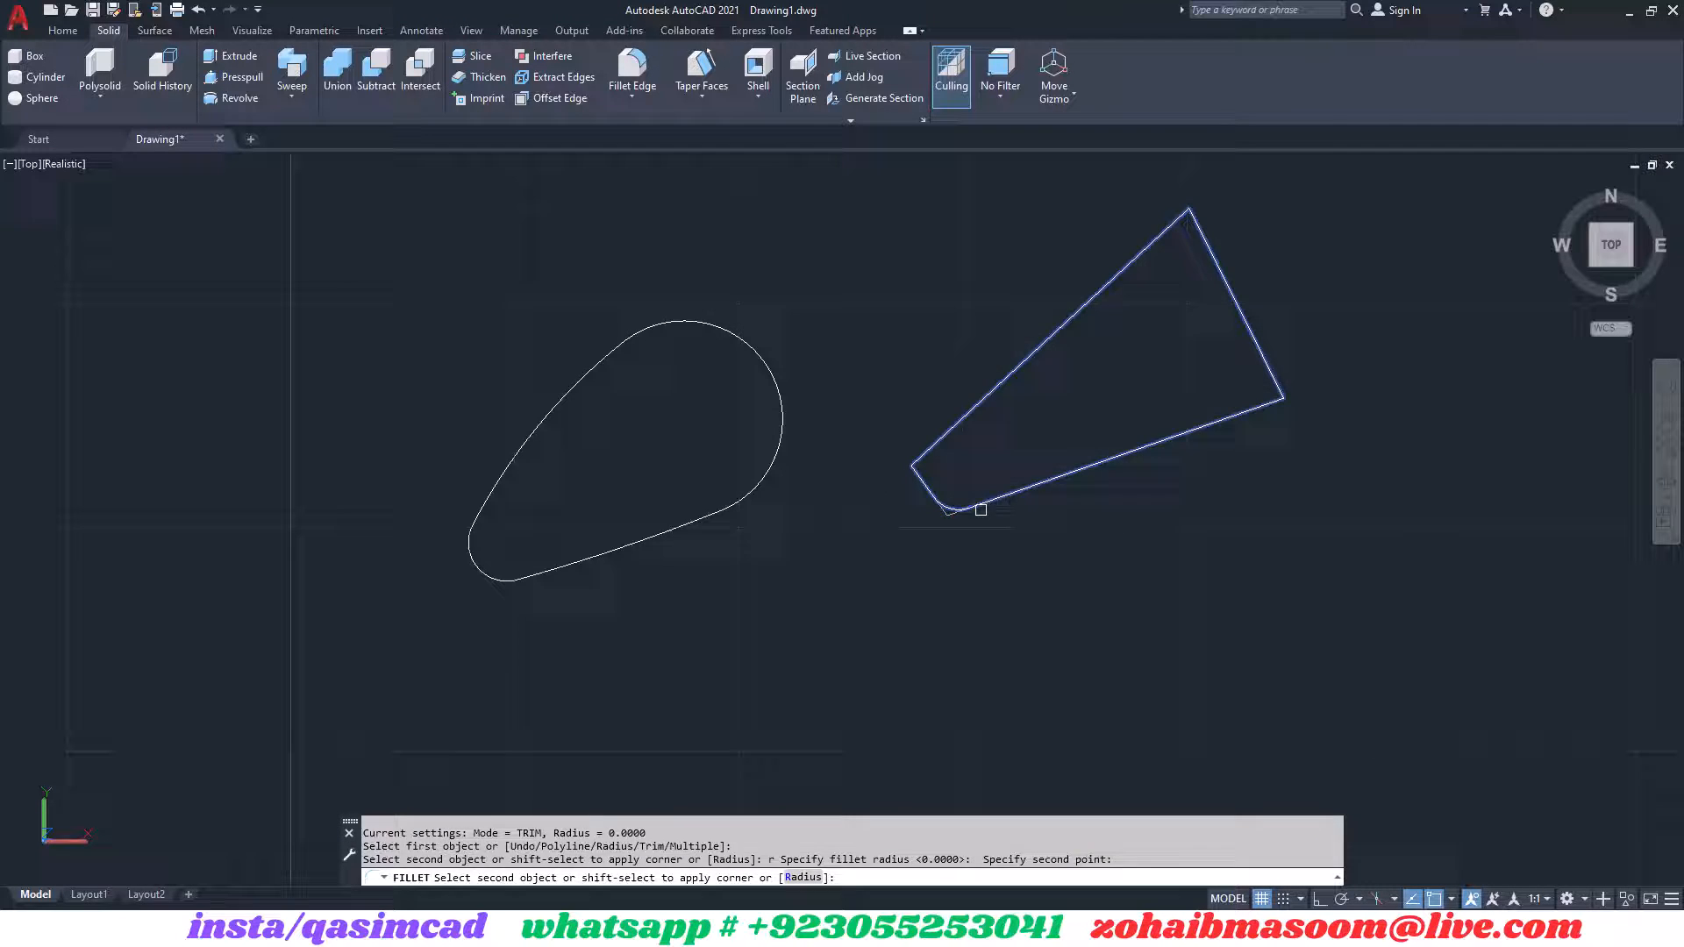
pyautogui.click(946, 495)
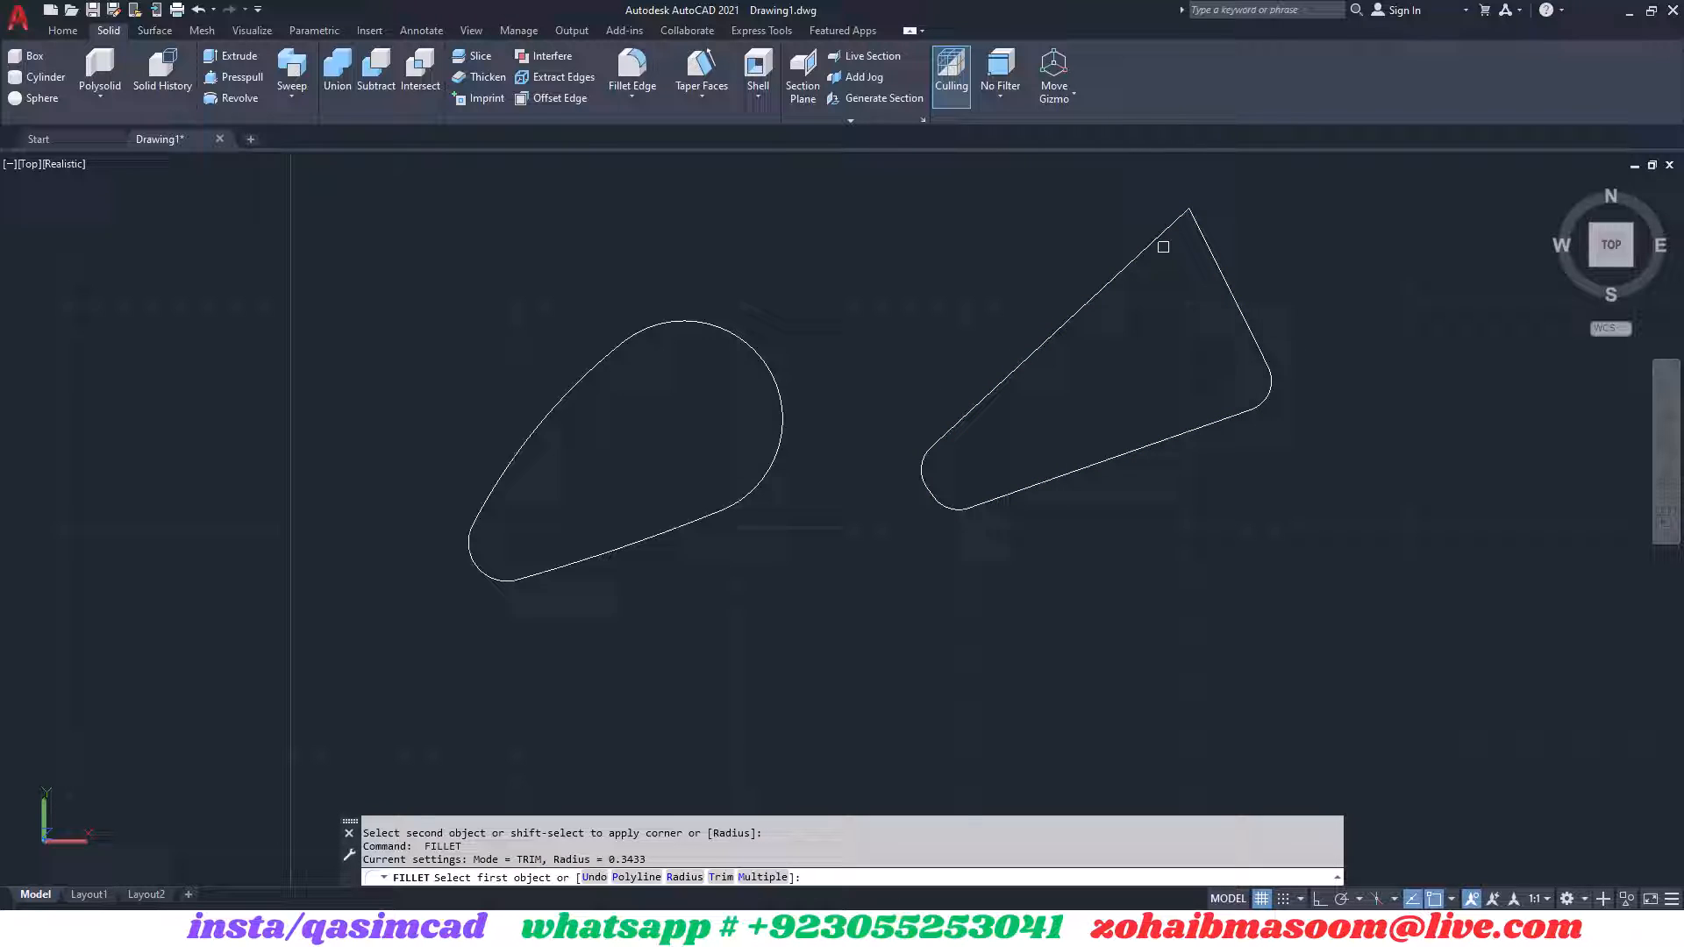
pyautogui.click(1170, 227)
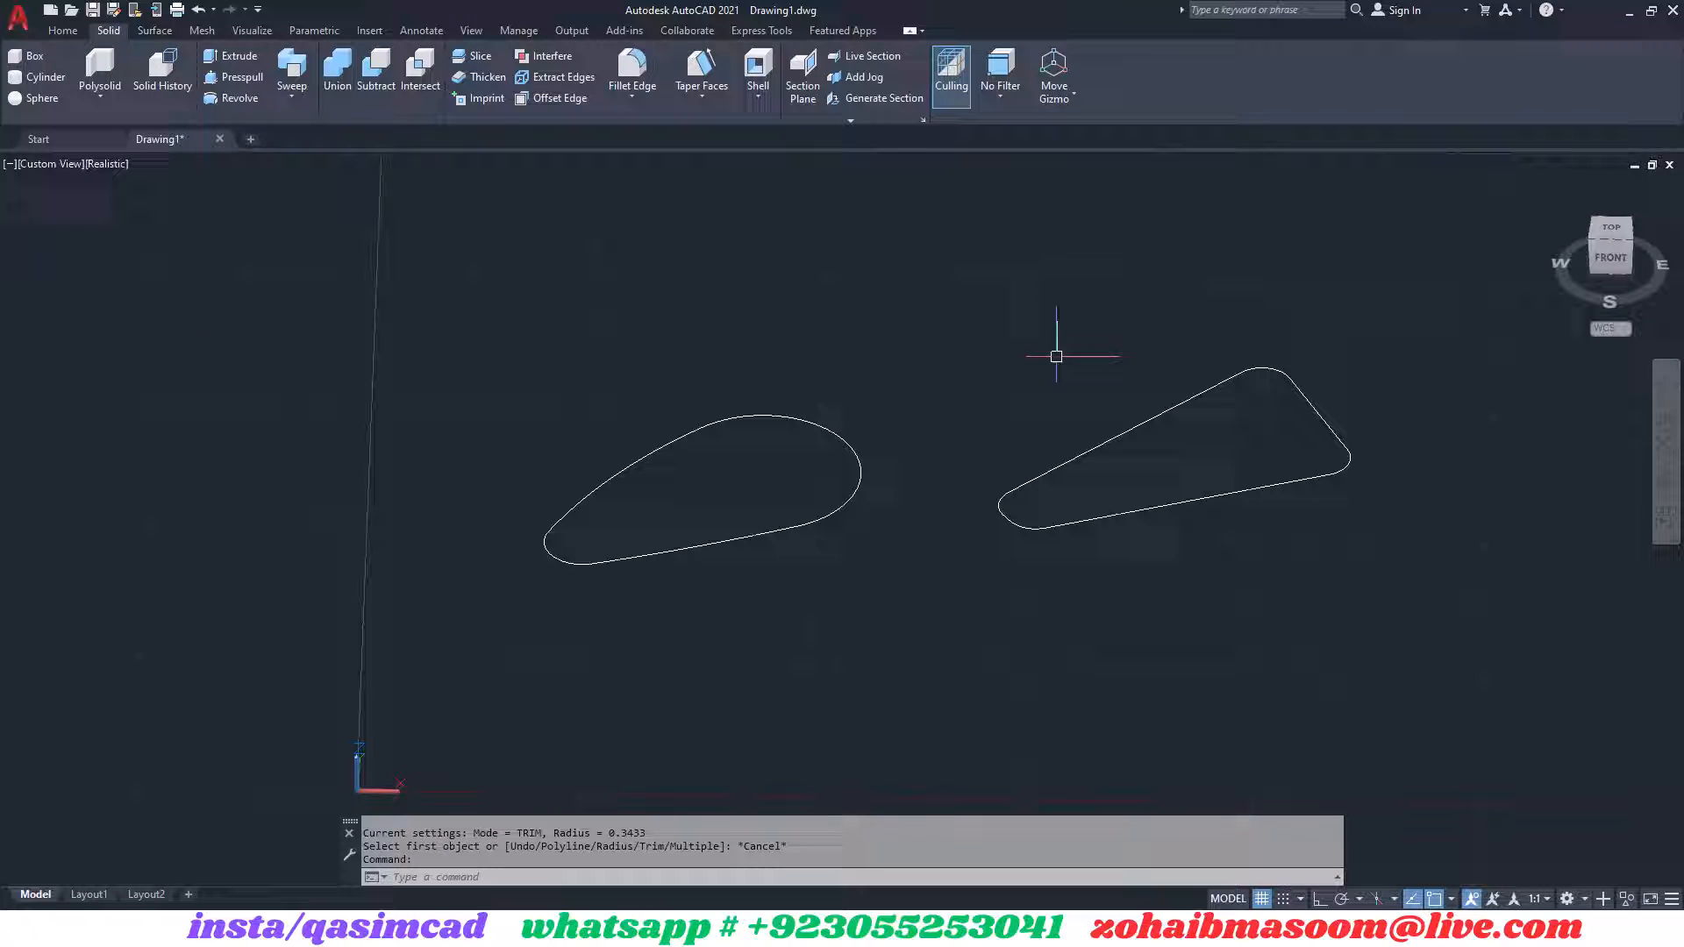
pyautogui.click(155, 29)
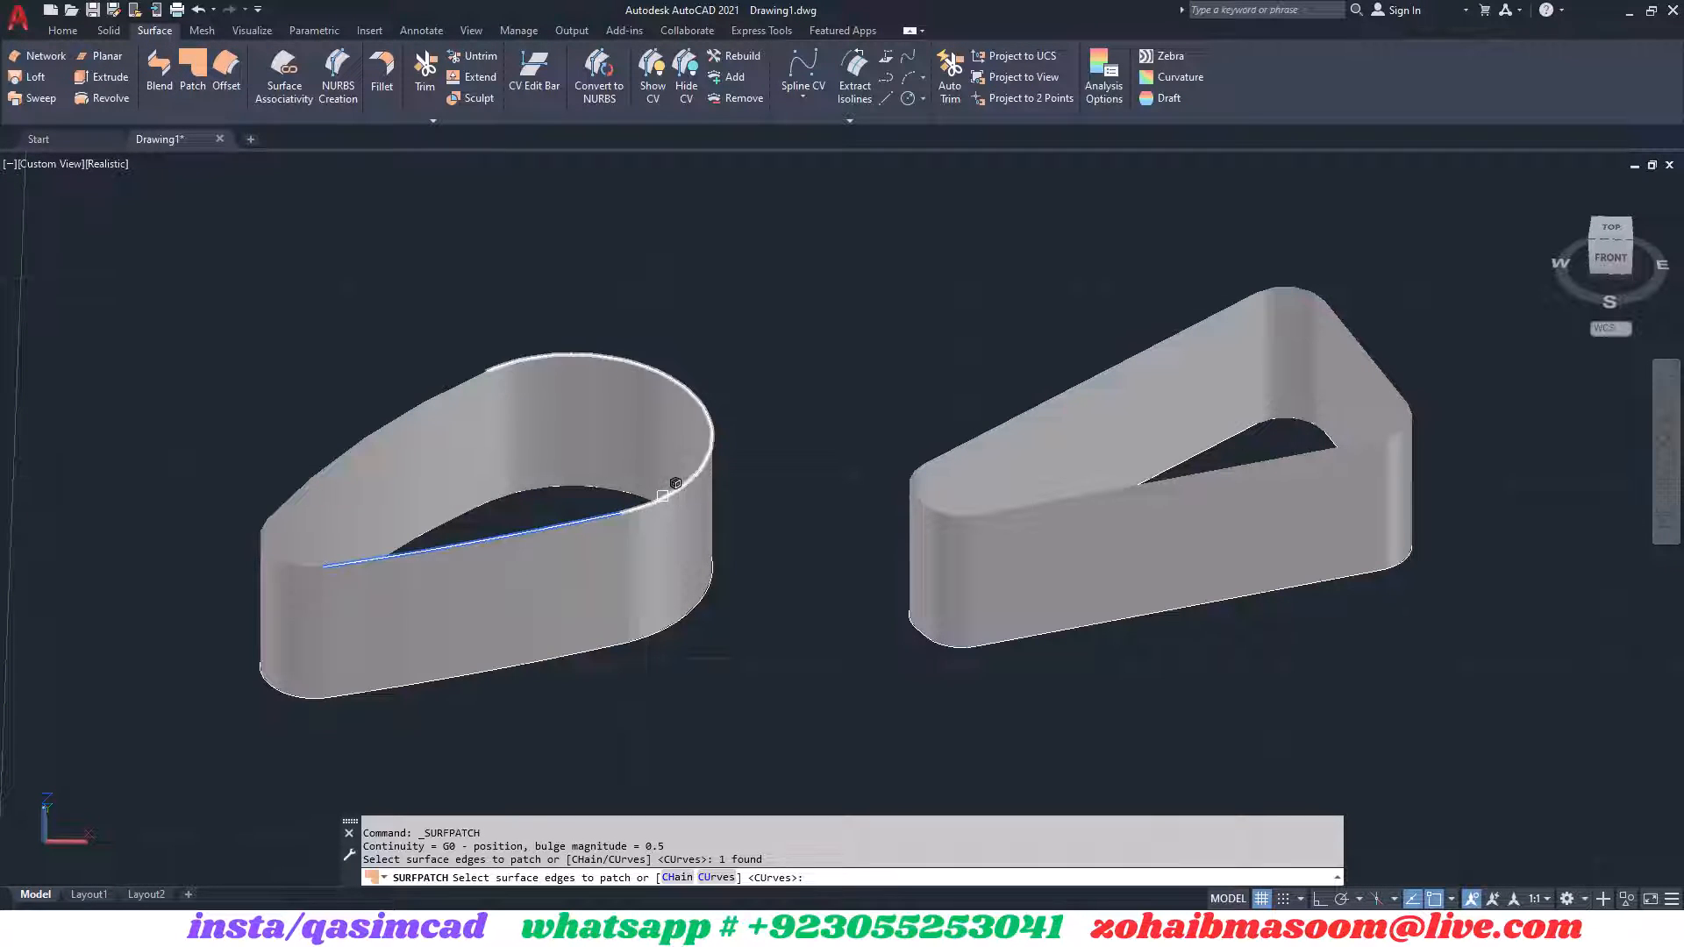
# Patch the teardrop's top edges with G2 continuity and bulge magnitude 1.
pyautogui.click(456, 384)
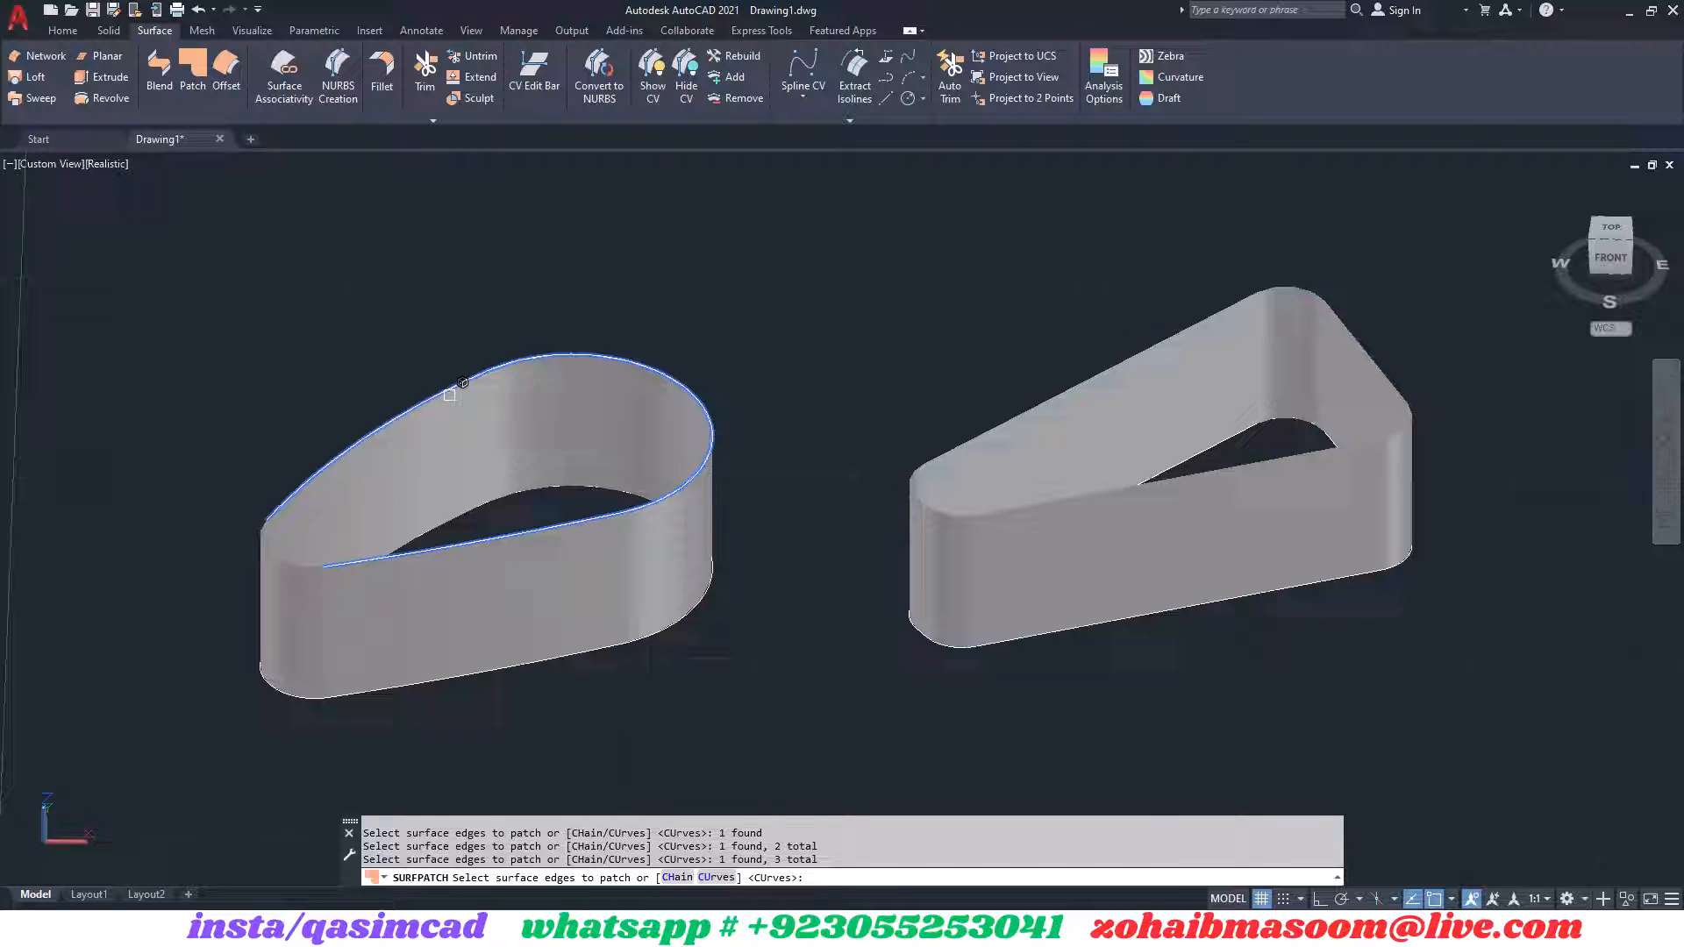
pyautogui.click(480, 496)
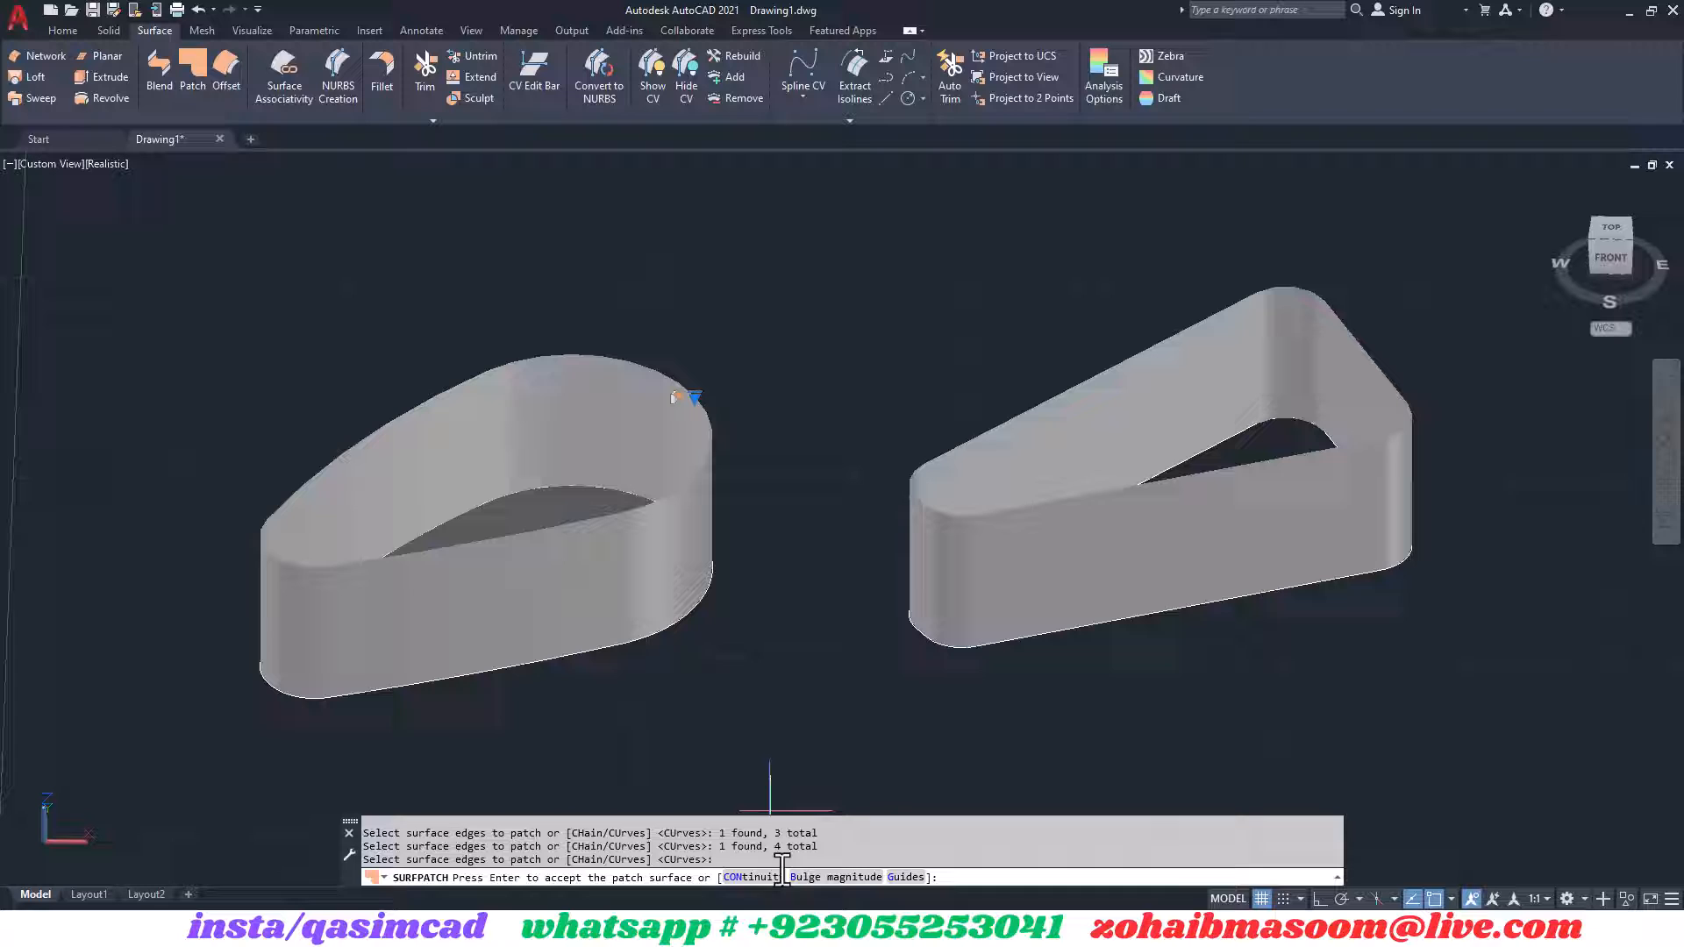
pyautogui.write('CON')
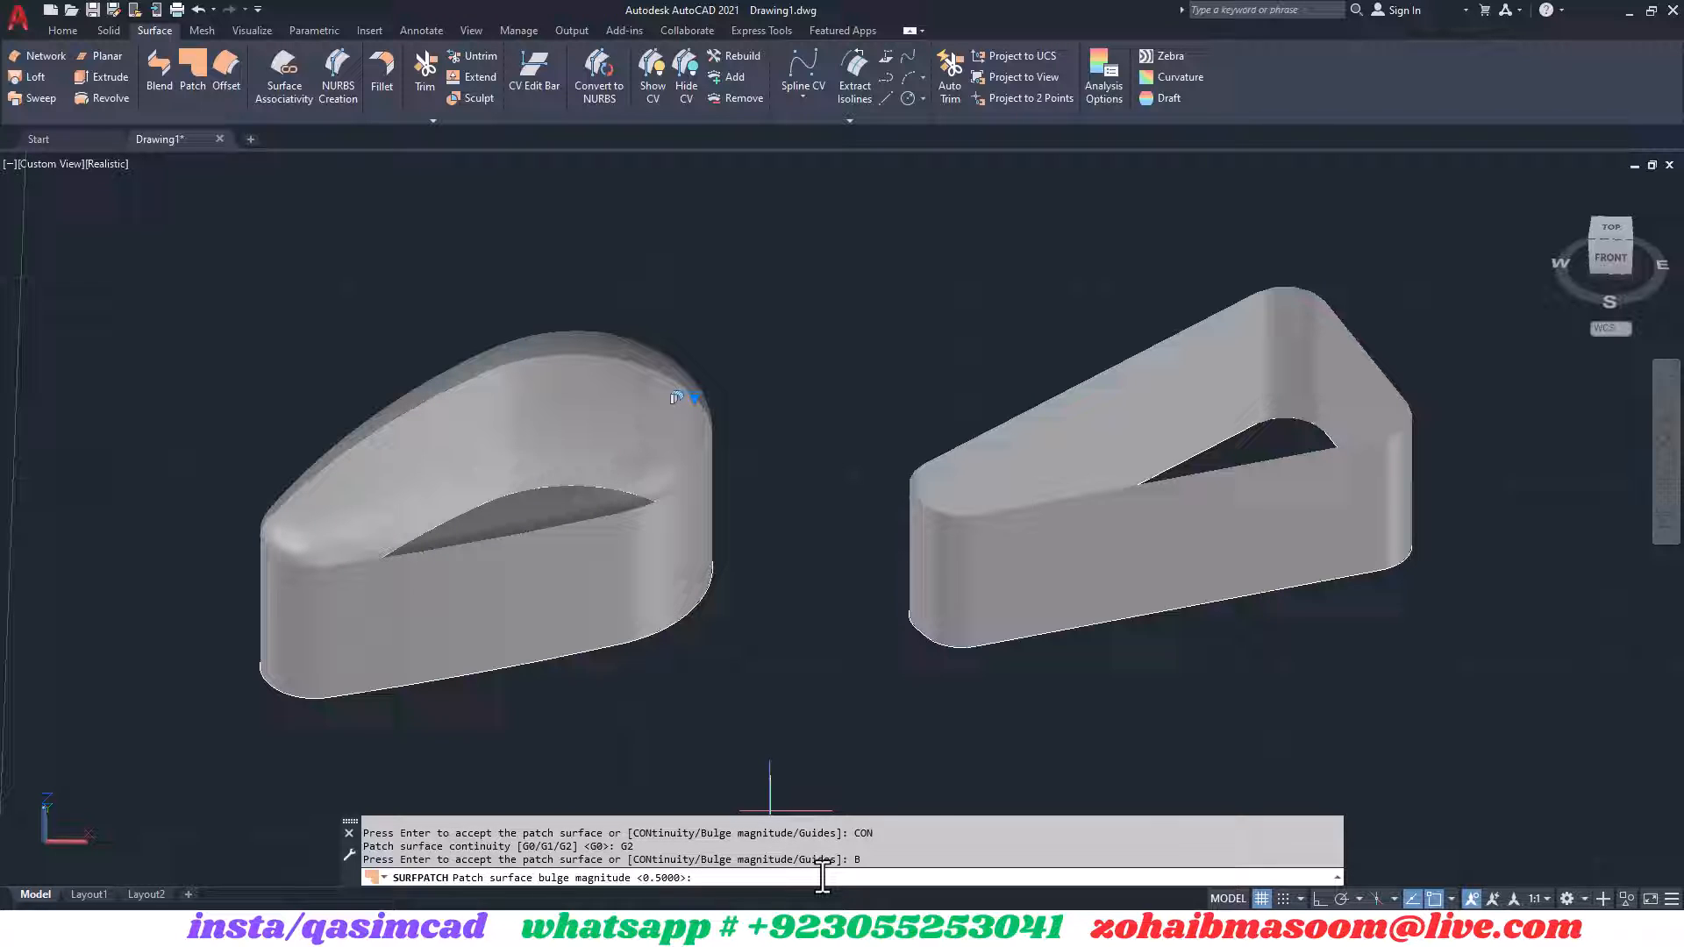
pyautogui.write('1')
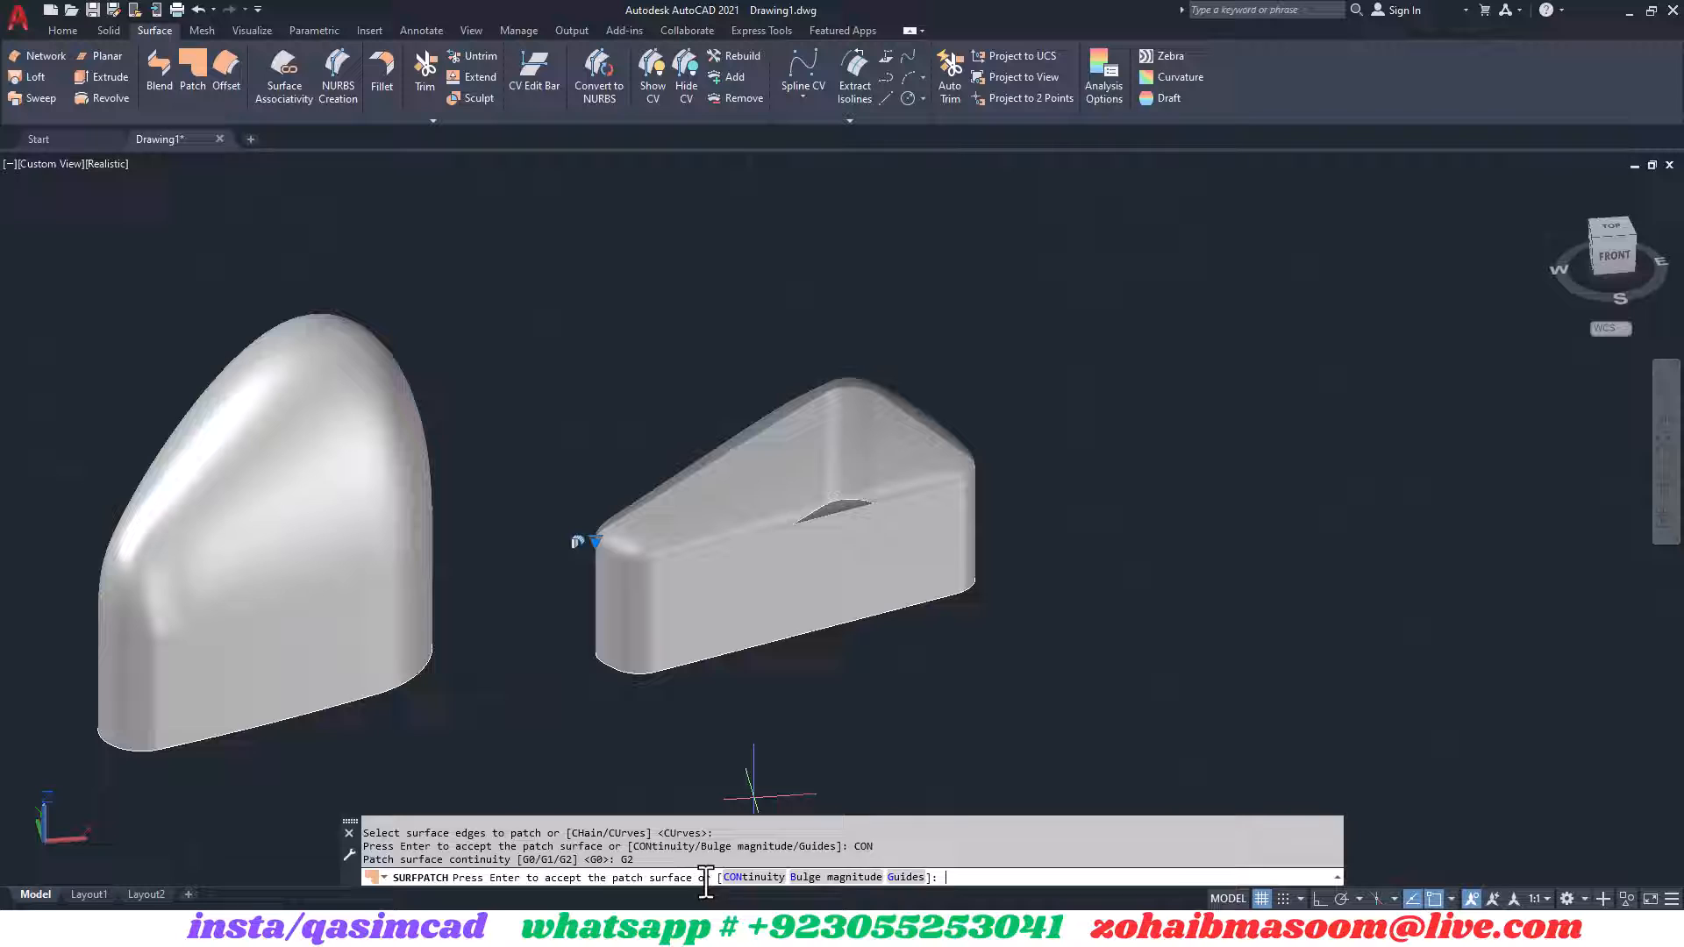
# Set the triangle cap's bulge magnitude to .7.
pyautogui.write('.7')
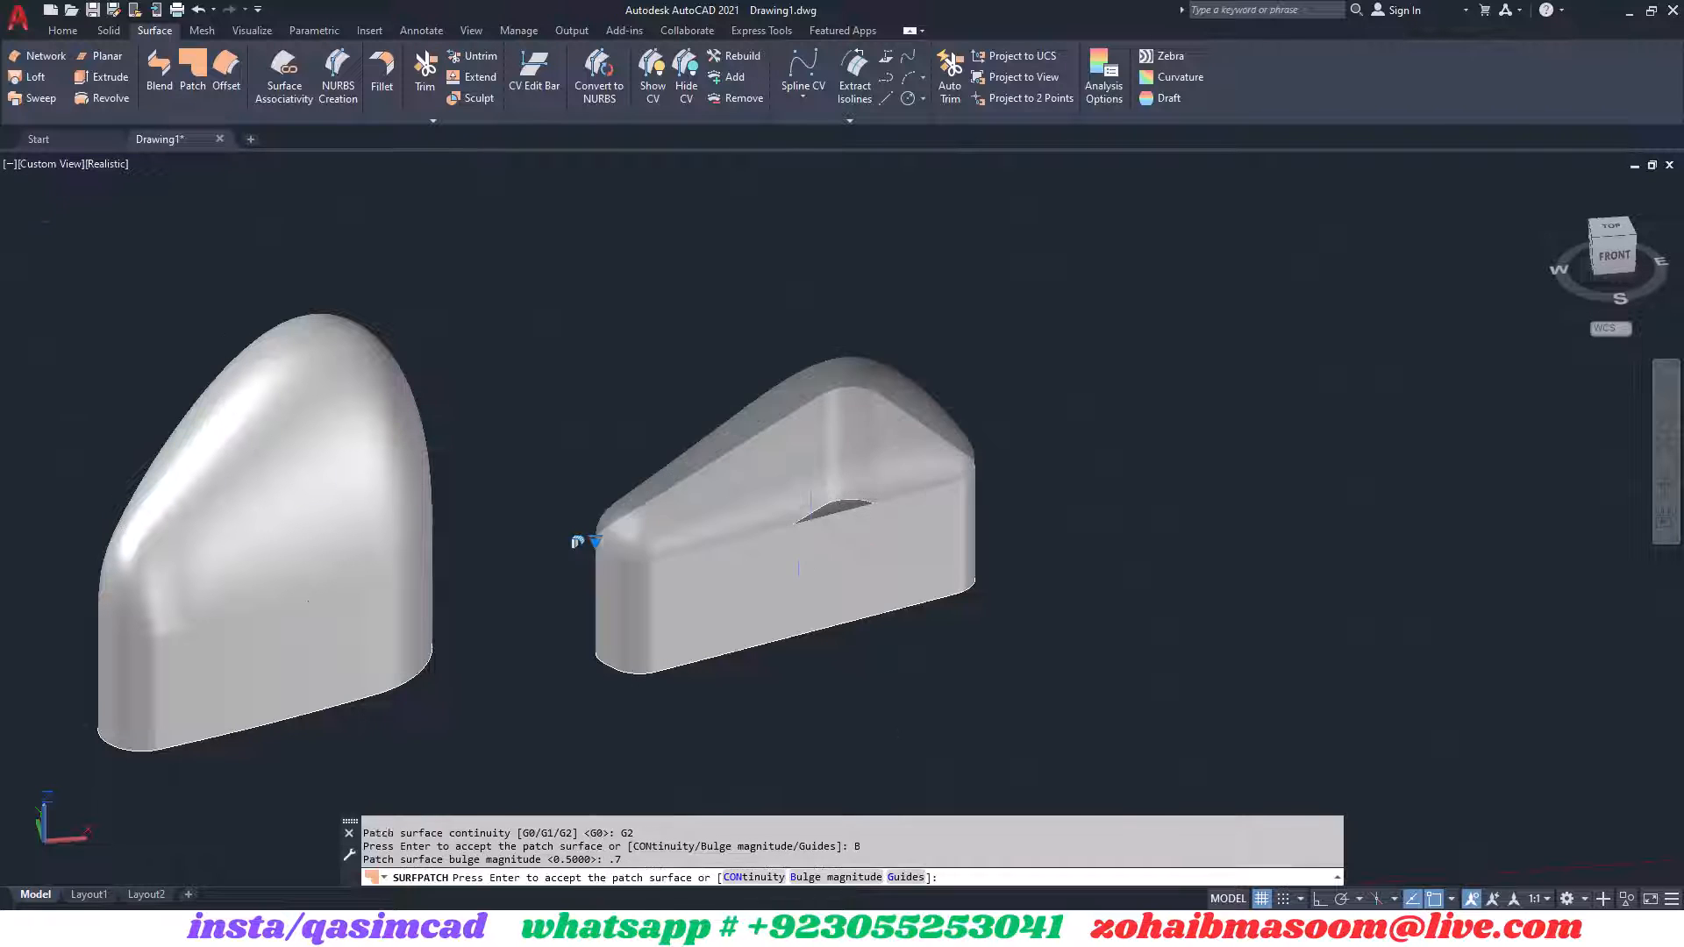